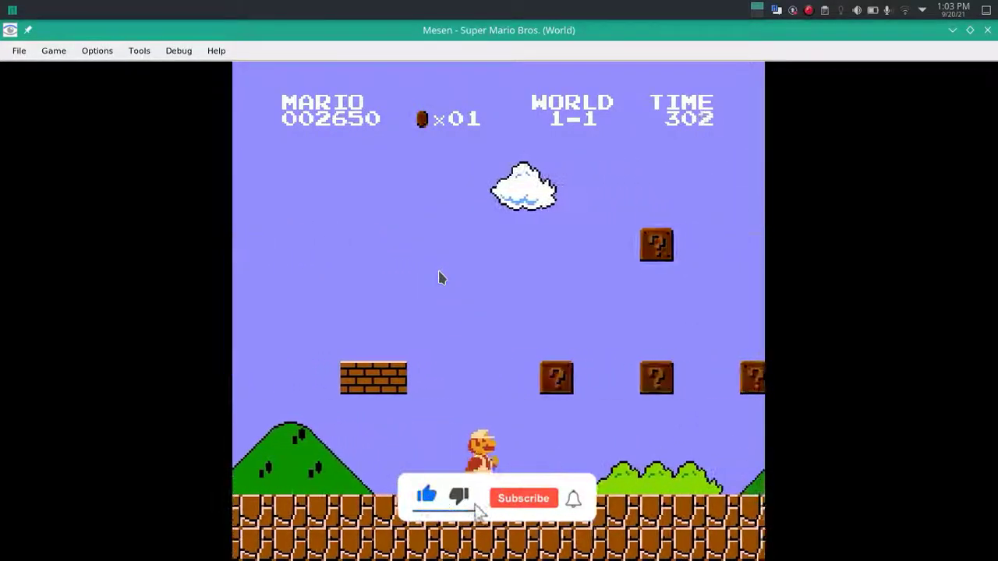
# Close the Mesen window running Super Mario Bros. World 1-1, returning to the desktop
pyautogui.click(524, 497)
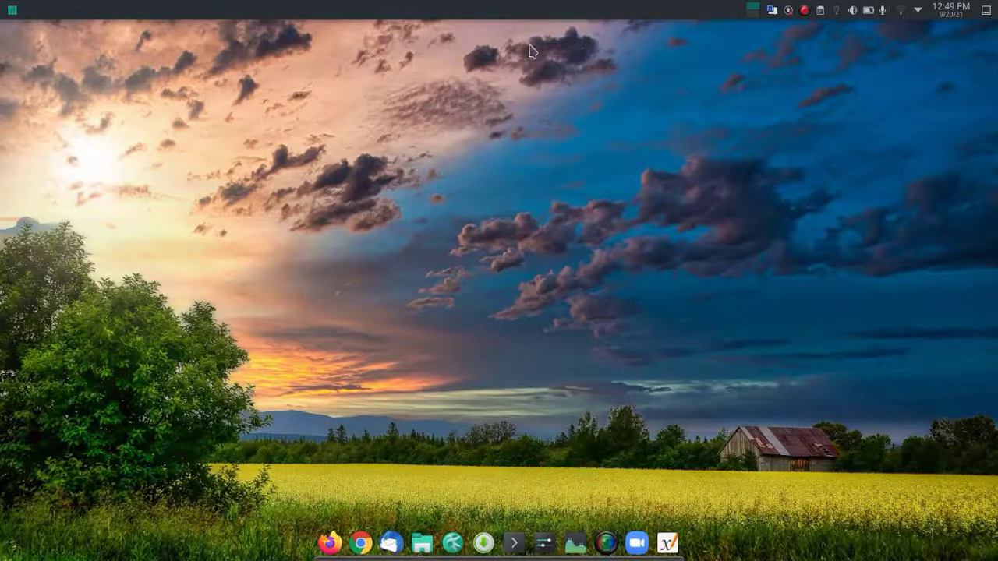
pyautogui.moveTo(8, 10)
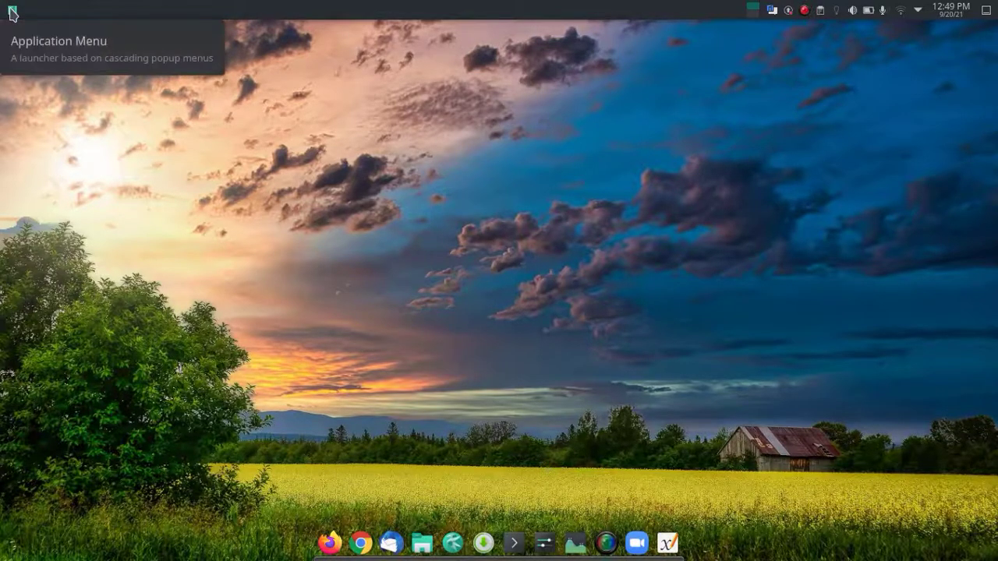
# Launch Add/Remove Software (Pamac) from the application launcher
pyautogui.click(9, 9)
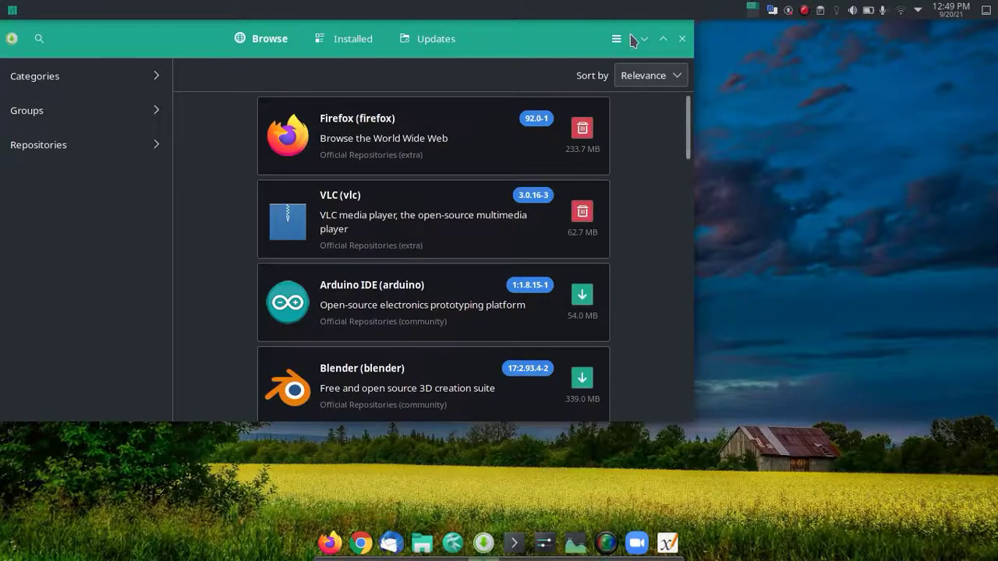
# Enable AUR support in Pamac's Third Party preferences and return to package browsing
pyautogui.click(616, 39)
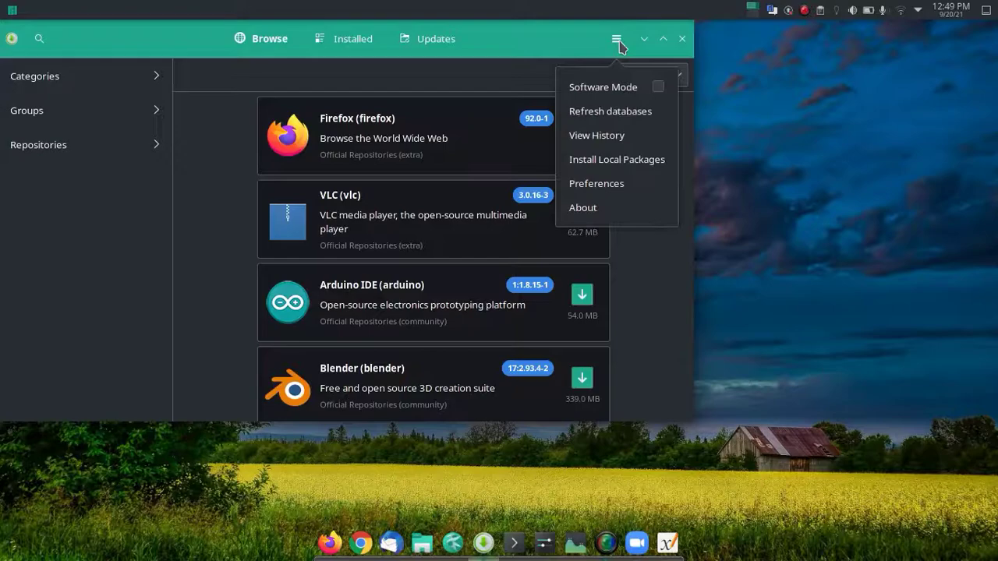
pyautogui.moveTo(596, 184)
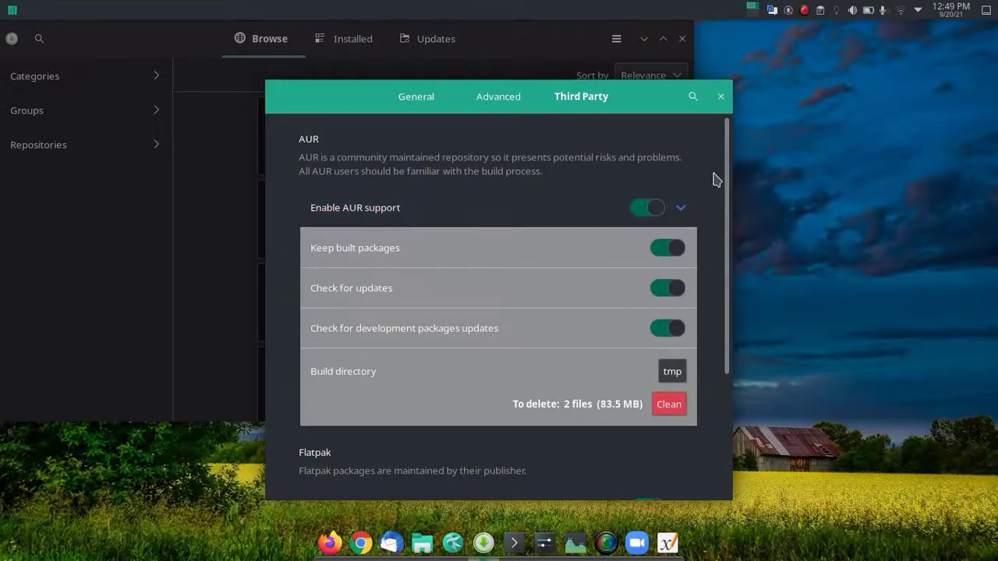
pyautogui.scroll(-3)
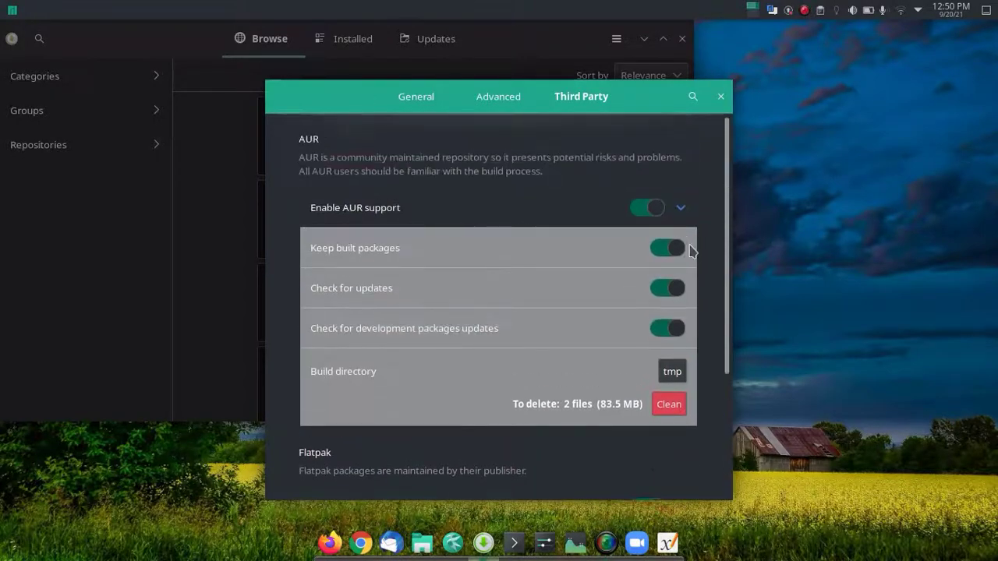
pyautogui.click(646, 207)
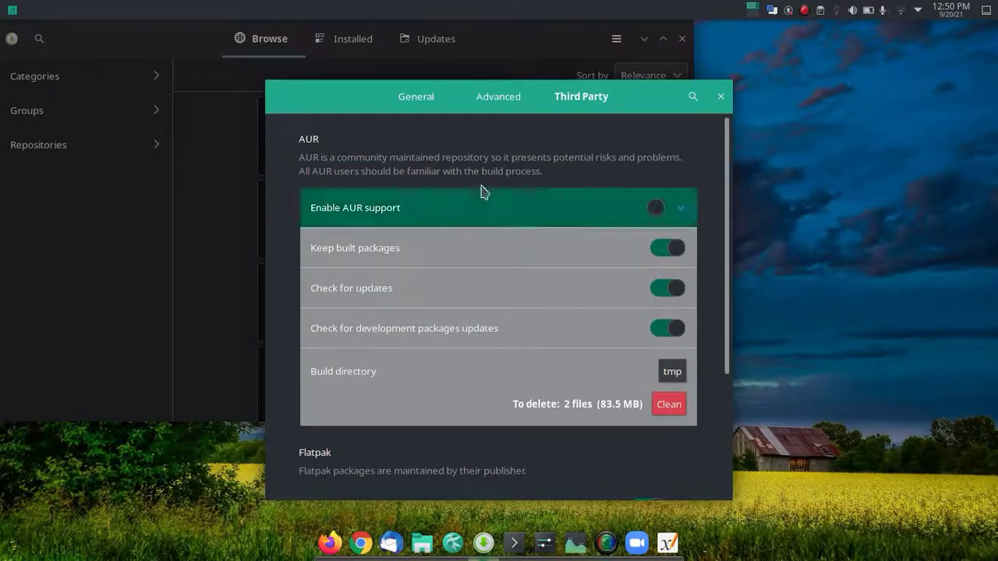
pyautogui.click(655, 207)
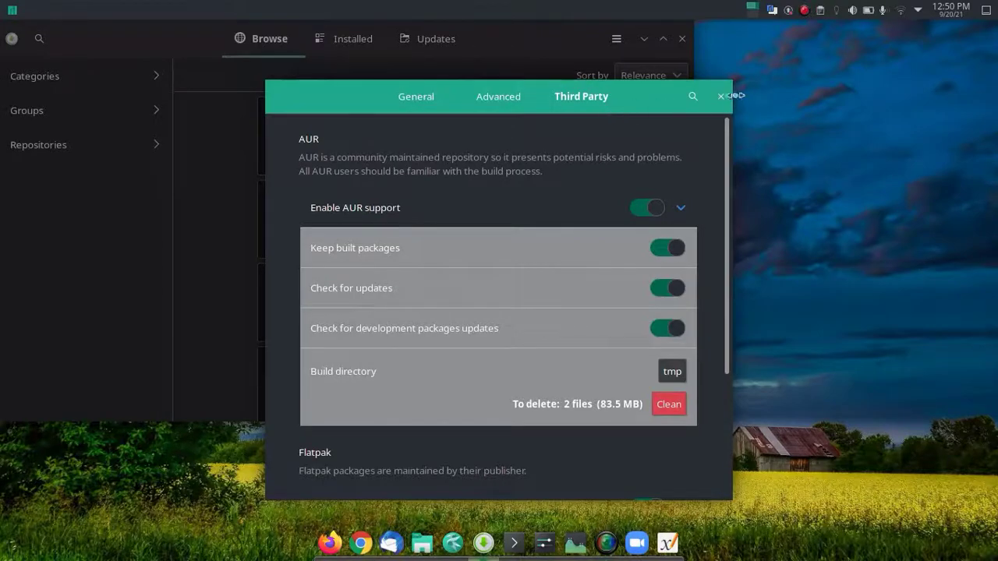
pyautogui.click(720, 96)
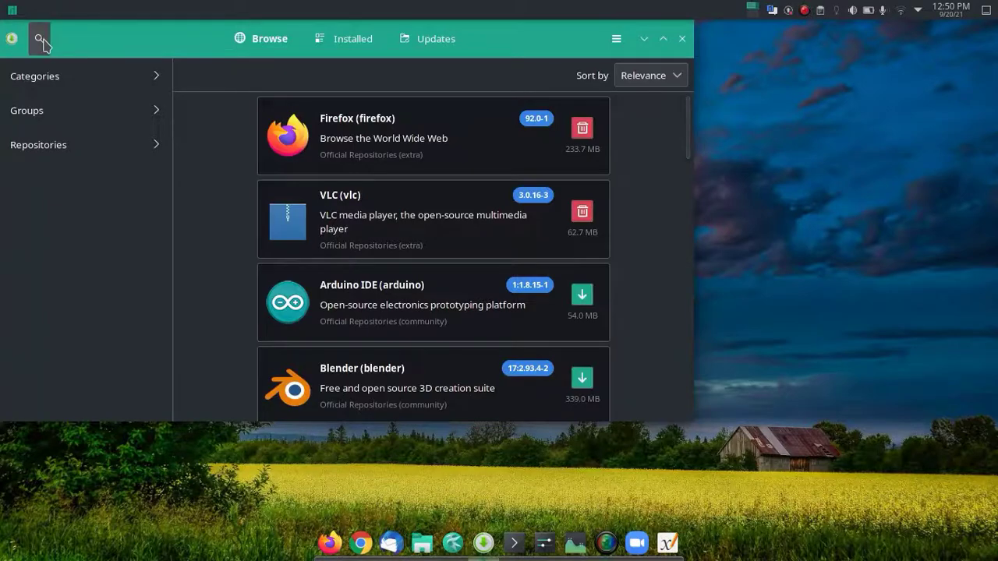
# Search 'mese', view the mesen 0.9.9-2 package's Dependencies, then its Details
pyautogui.click(39, 37)
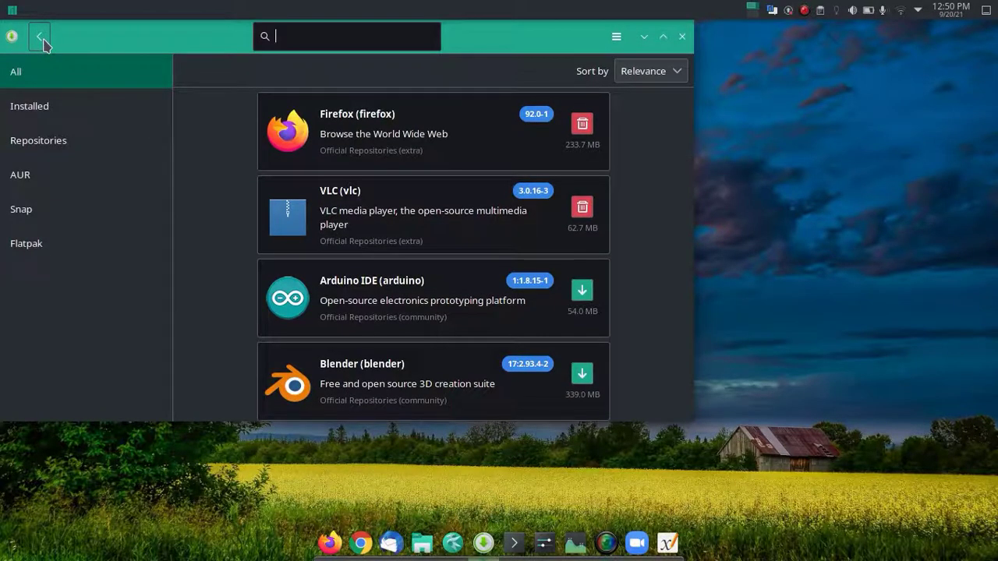
pyautogui.write('mese')
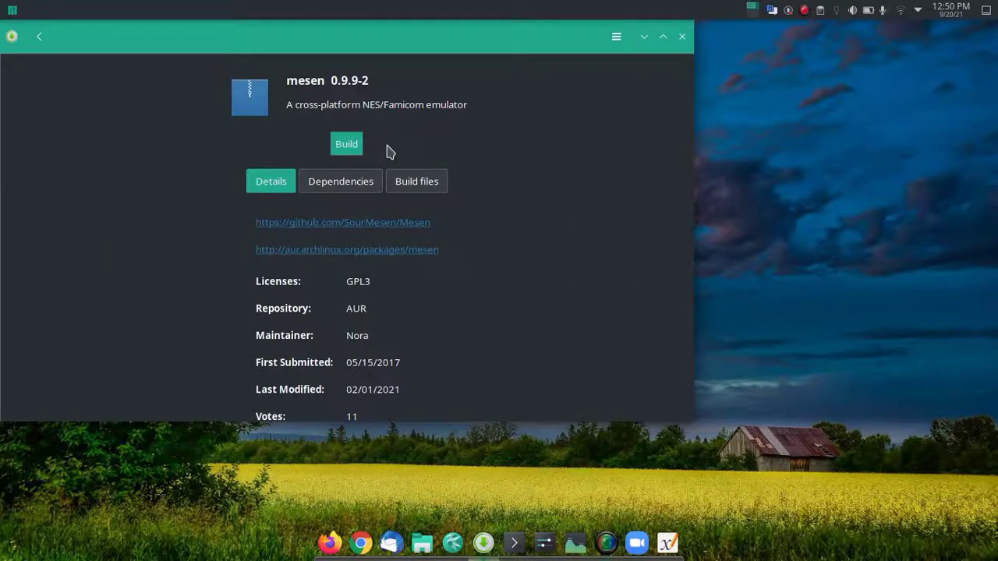
pyautogui.scroll(-3)
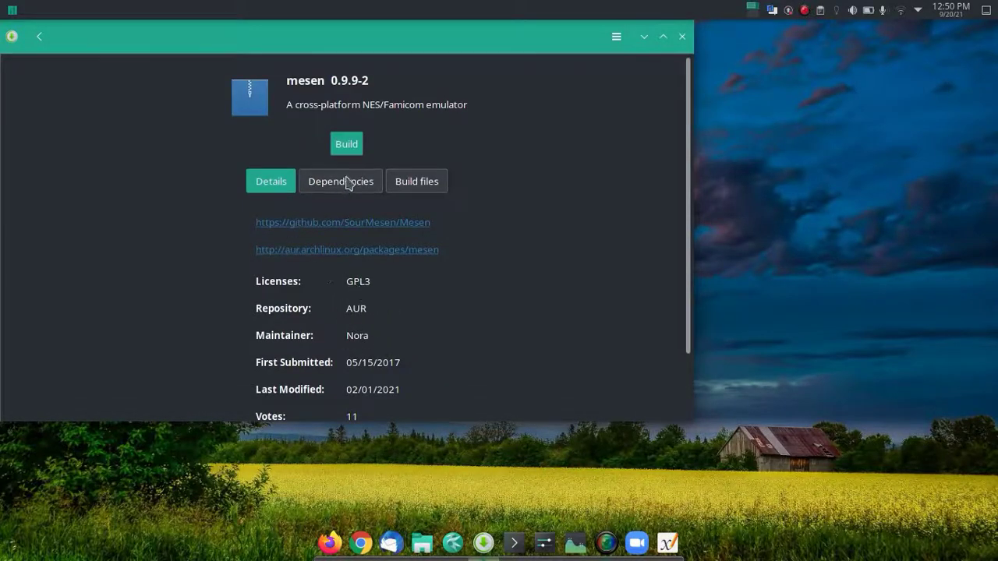
pyautogui.click(340, 181)
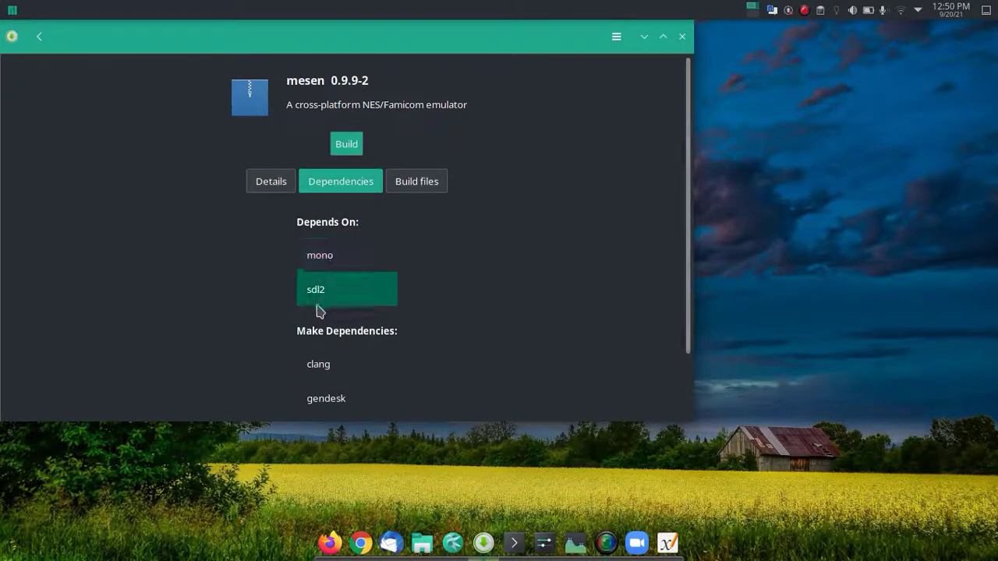
pyautogui.scroll(-3)
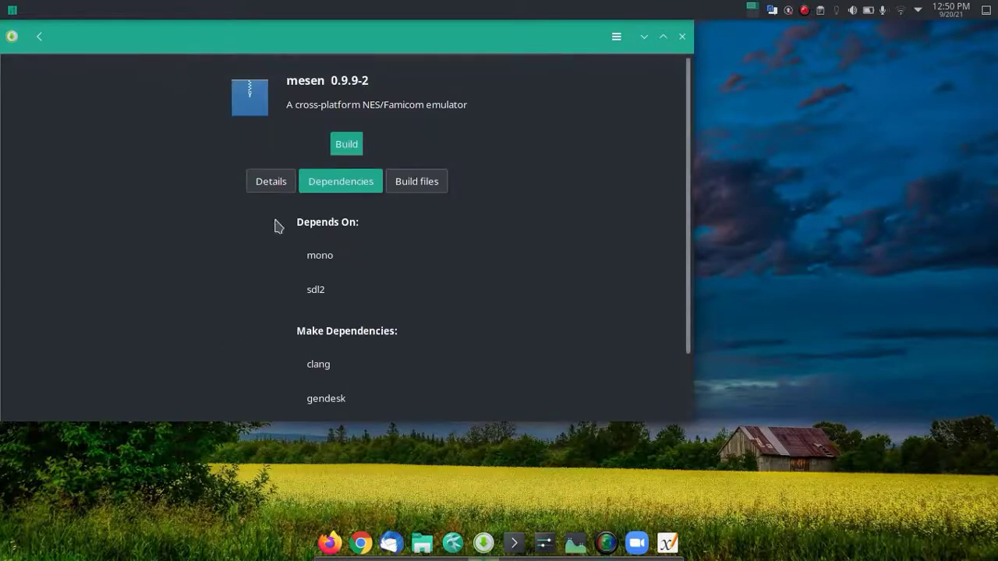
pyautogui.click(271, 181)
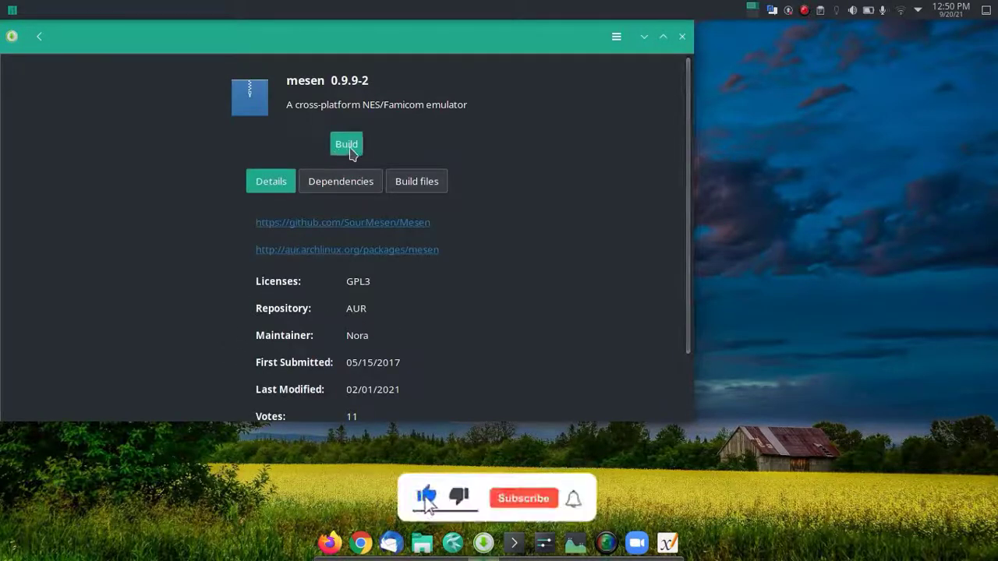
# Queue mesen for build, apply and confirm the Transaction Summary to start downloading
pyautogui.click(346, 143)
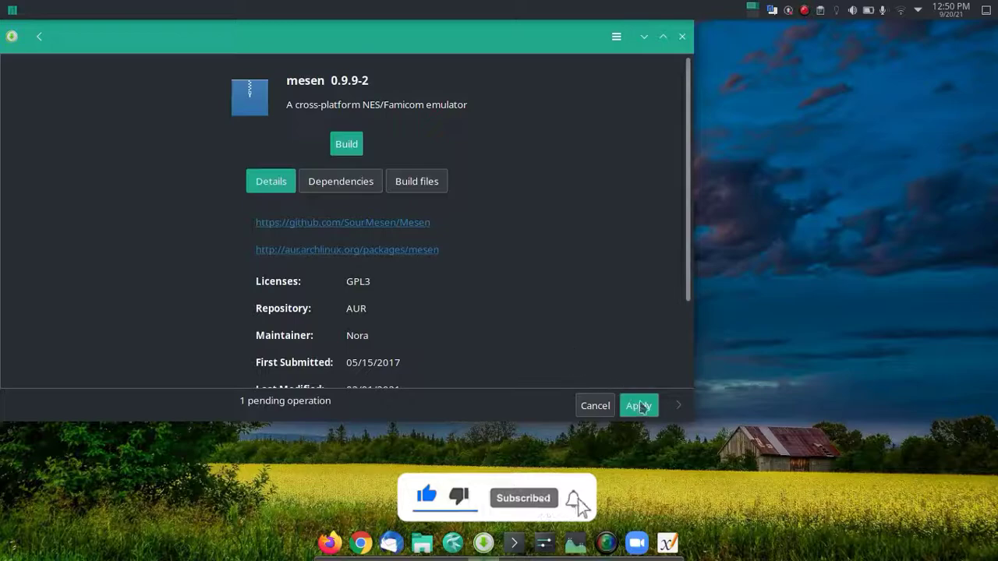
pyautogui.click(638, 405)
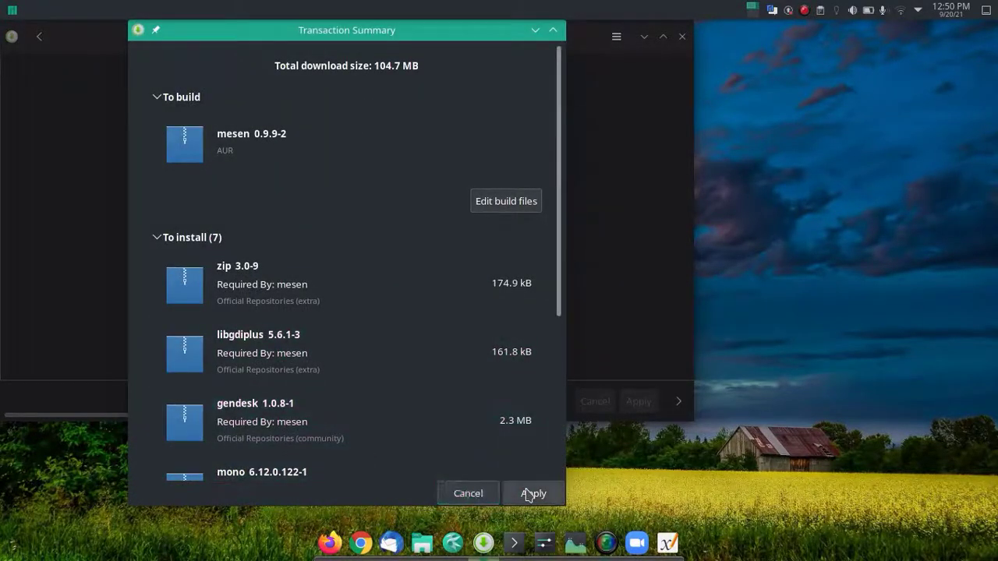
pyautogui.click(533, 493)
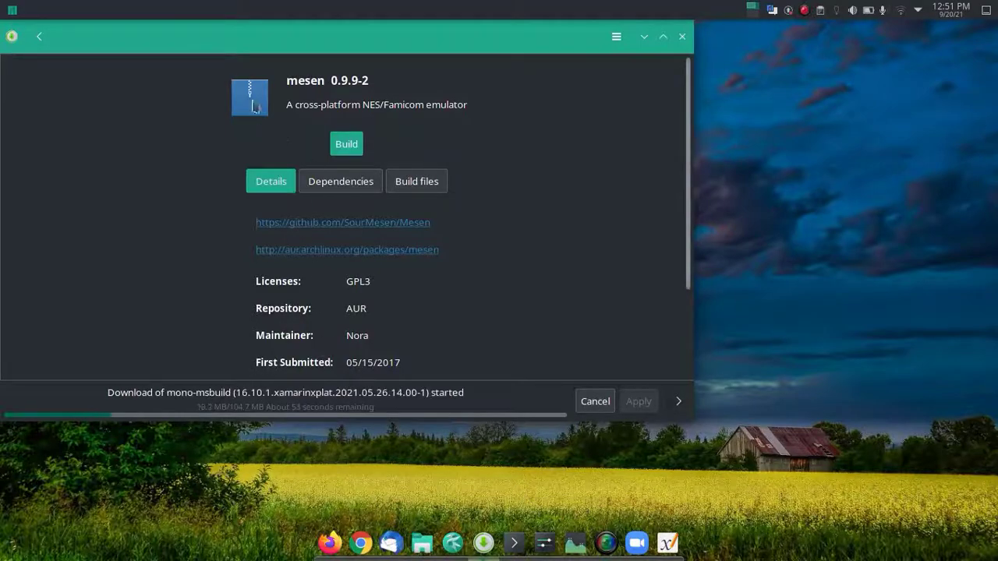
pyautogui.click(12, 10)
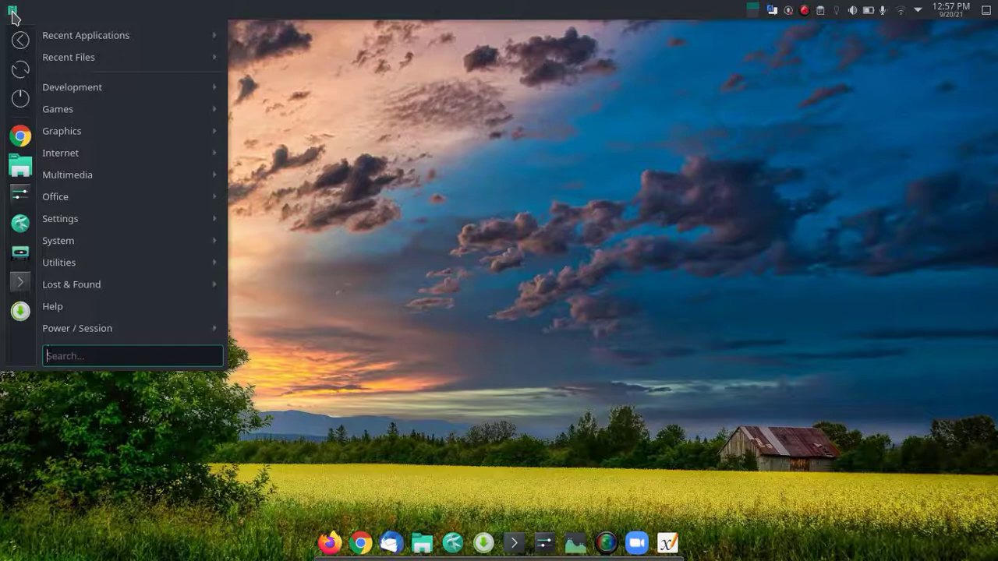
# Search 'mese' in the launcher and start Mesen, reaching its Configuration Wizard
pyautogui.write('mese')
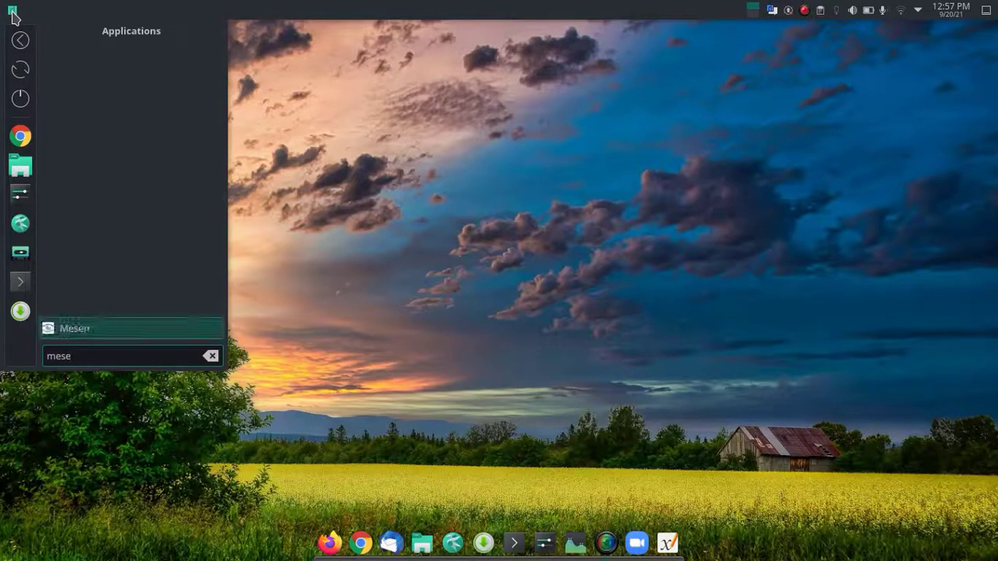
pyautogui.click(75, 328)
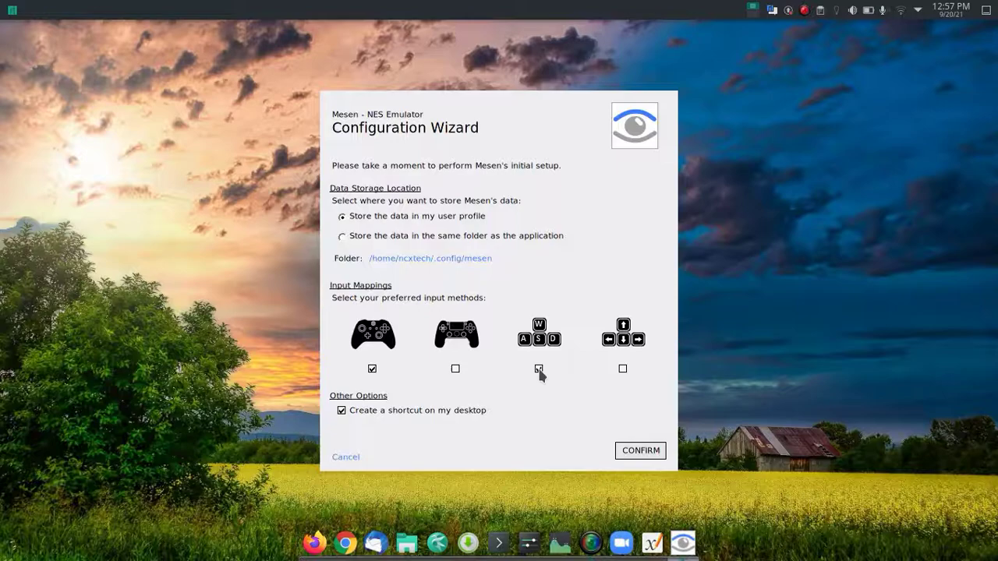
# Add WASD keyboard input mapping alongside the gamepad and confirm the first-run wizard
pyautogui.click(540, 368)
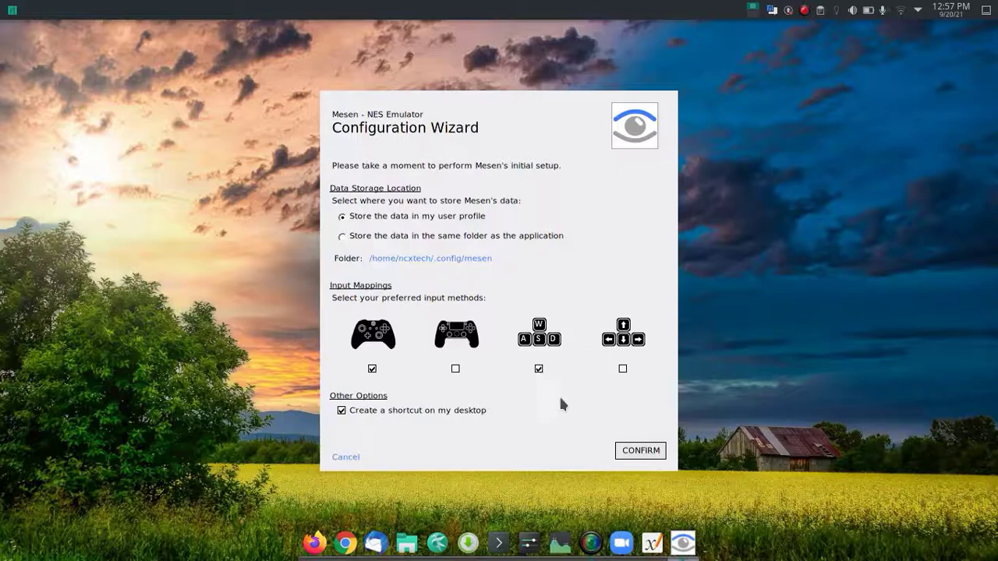
pyautogui.click(640, 451)
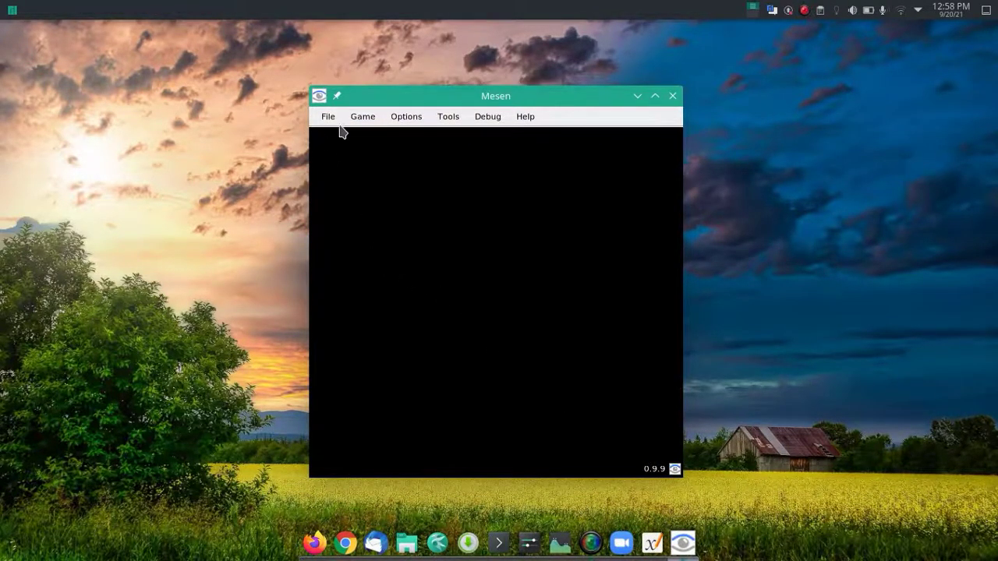
# Choose File > Open in Mesen to bring up the ROM open dialog
pyautogui.click(328, 115)
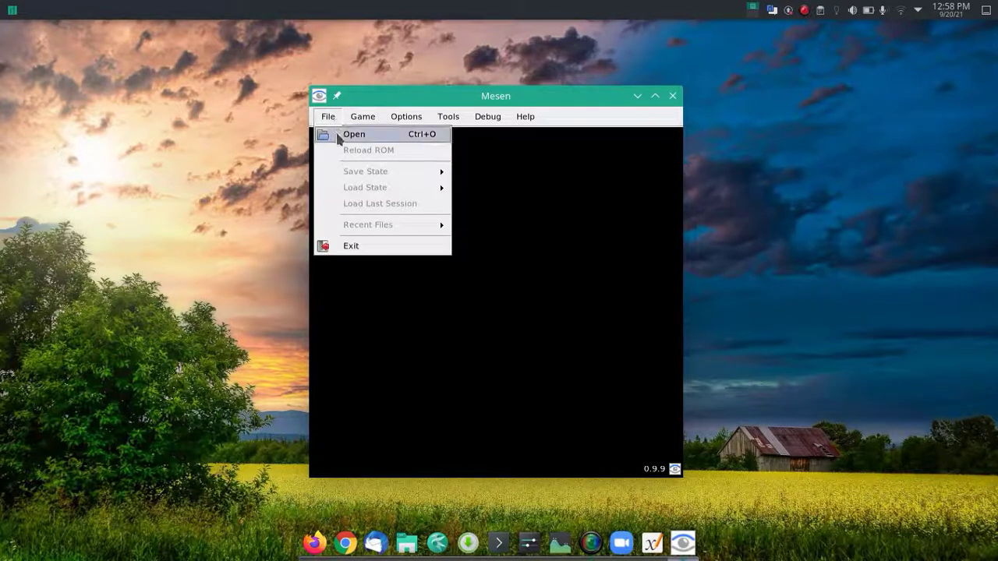
pyautogui.click(362, 115)
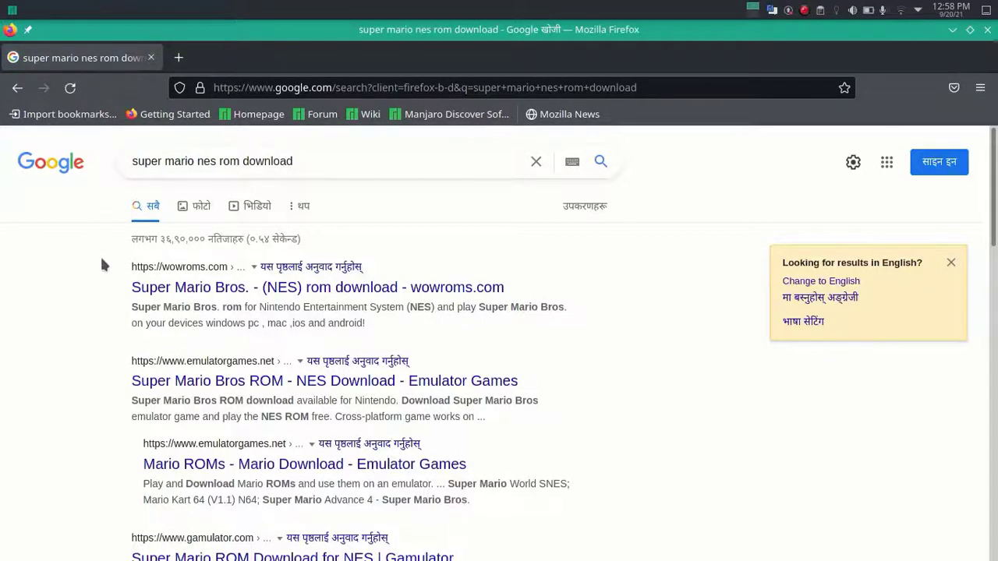
pyautogui.moveTo(185, 293)
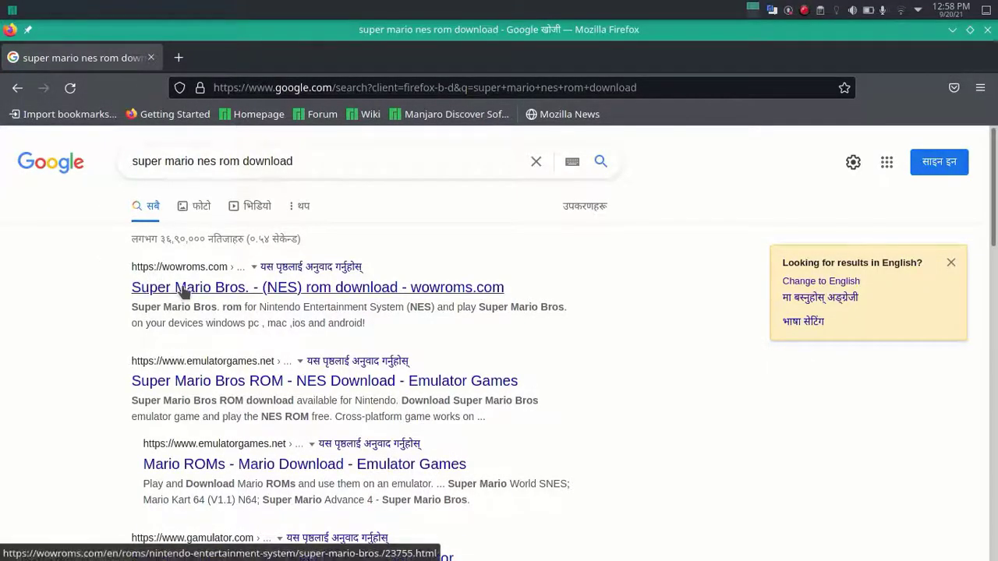
# Download Super Mario Bros. (World).zip from the wowroms page, saving the file to disk
pyautogui.click(318, 286)
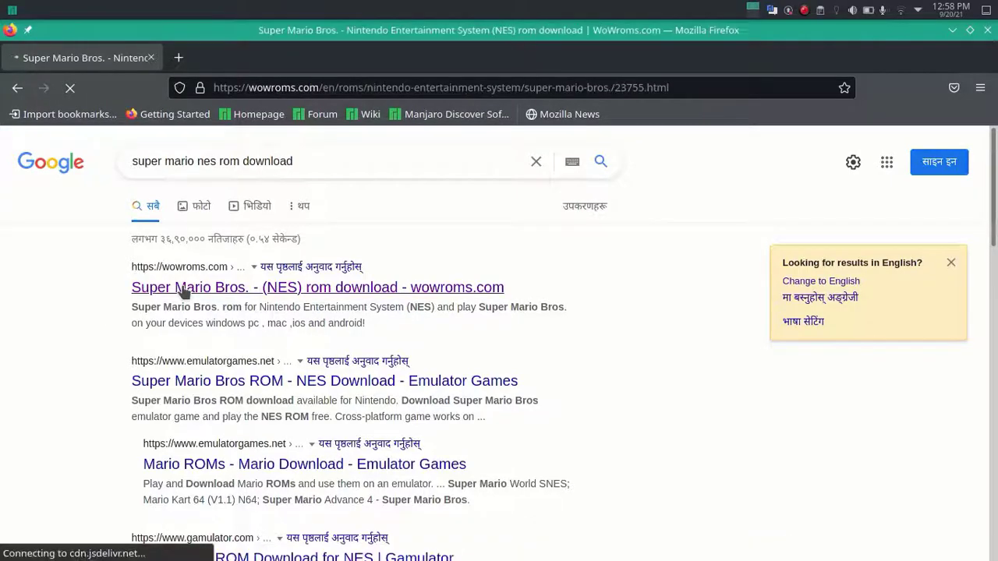
pyautogui.click(318, 287)
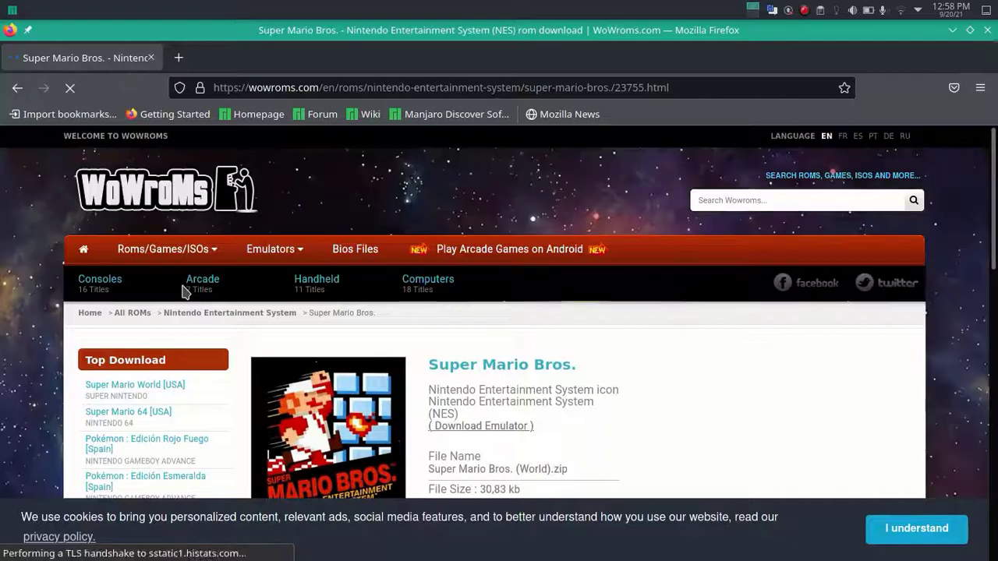
pyautogui.scroll(-3)
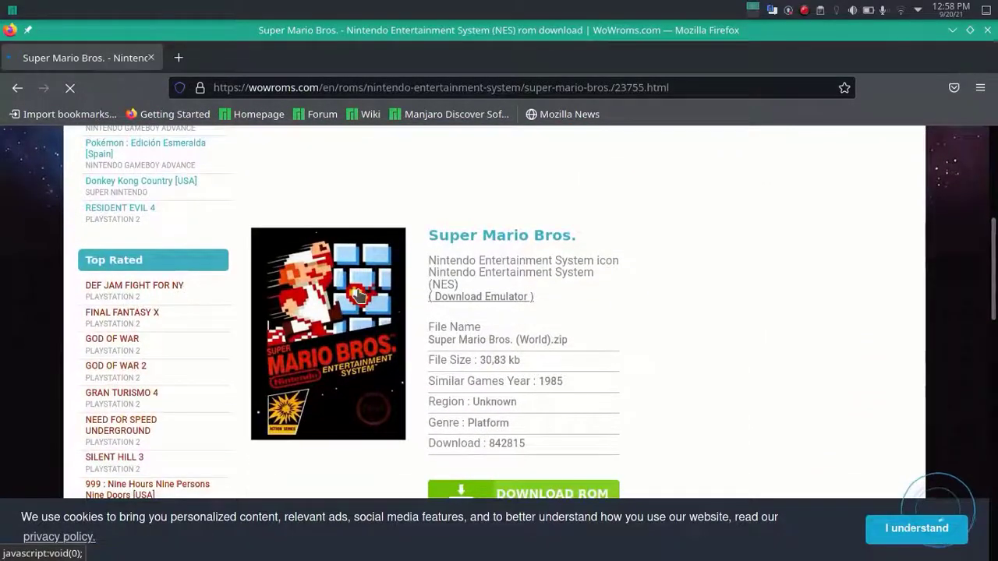
pyautogui.scroll(-3)
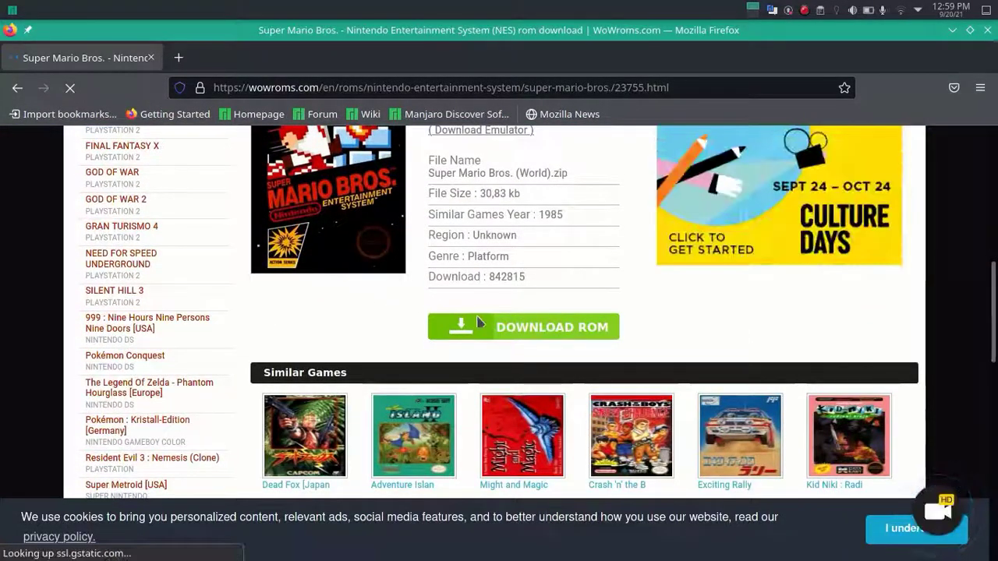
pyautogui.click(524, 326)
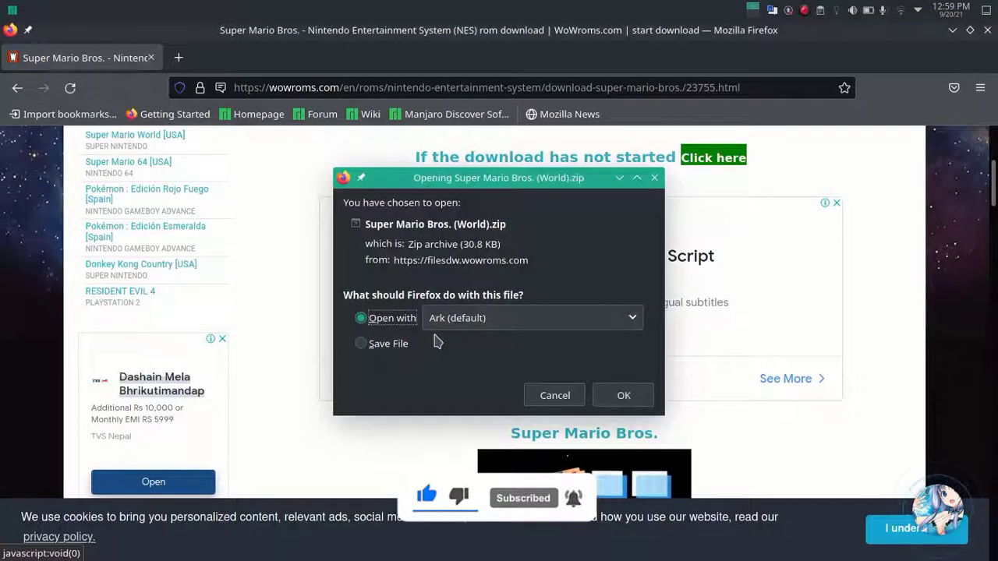
pyautogui.click(362, 344)
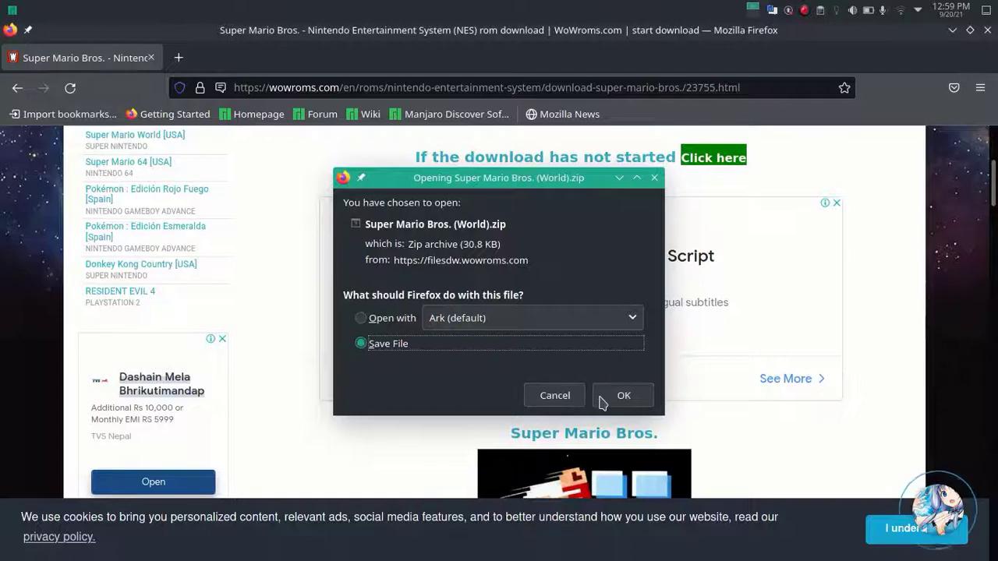
pyautogui.click(624, 396)
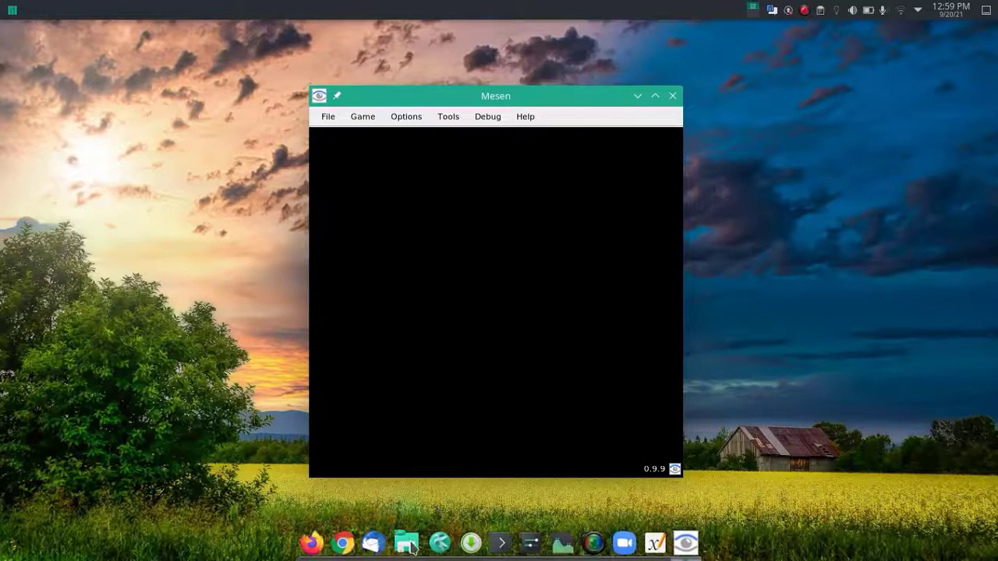
# In Dolphin's Downloads, extract Super Mario Bros. (World).nes from the zip via Ark
pyautogui.click(405, 543)
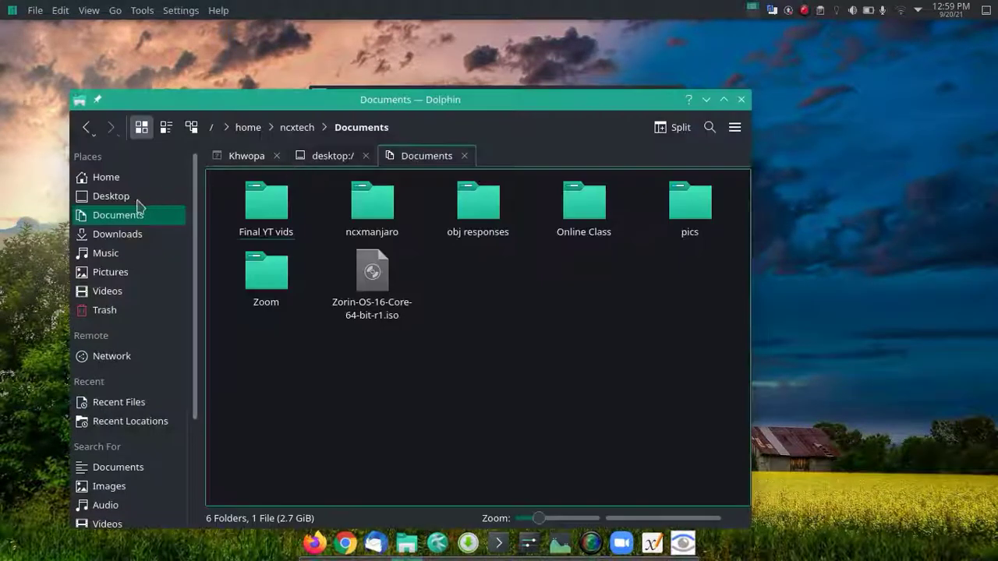
pyautogui.click(117, 234)
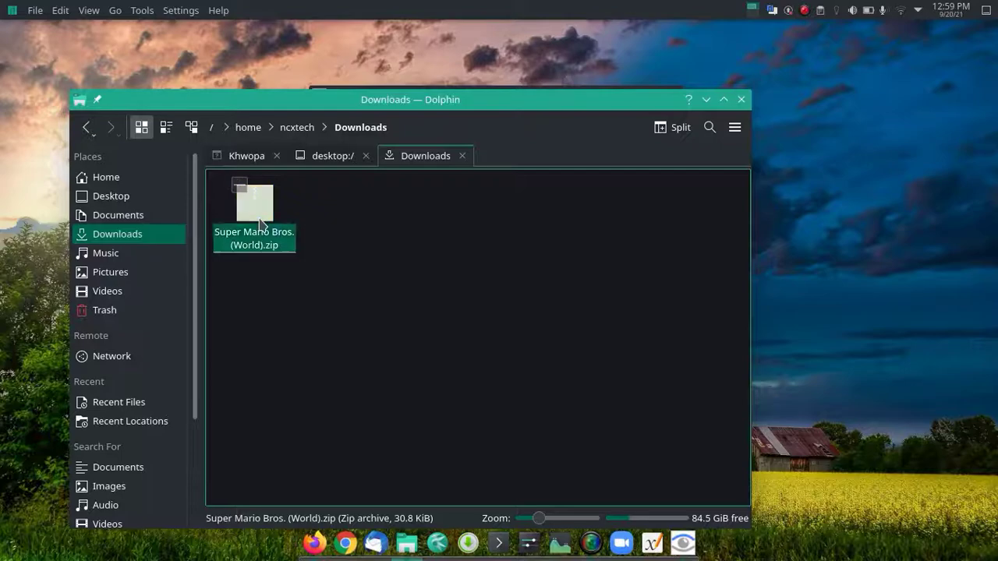
pyautogui.doubleClick(253, 202)
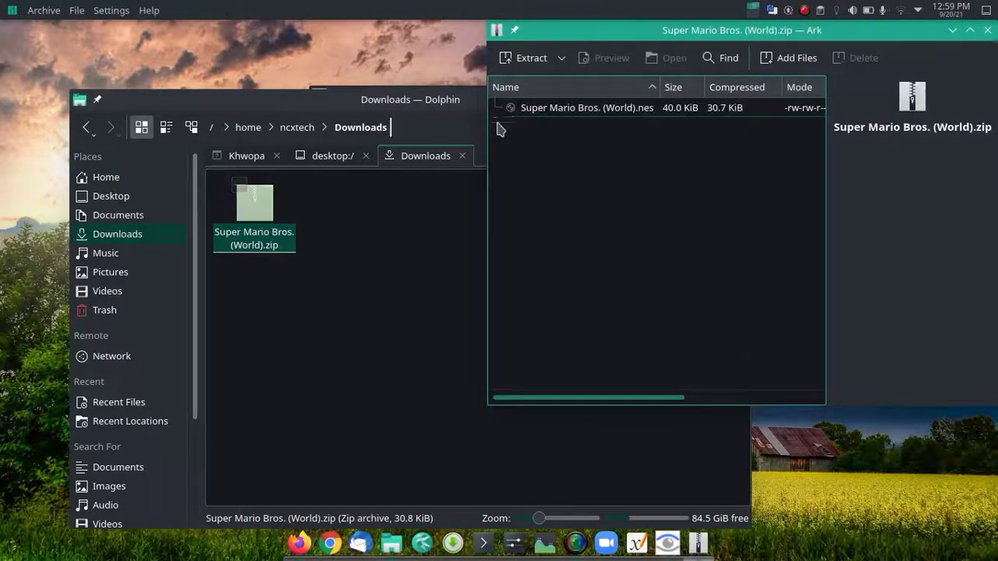
pyautogui.click(586, 107)
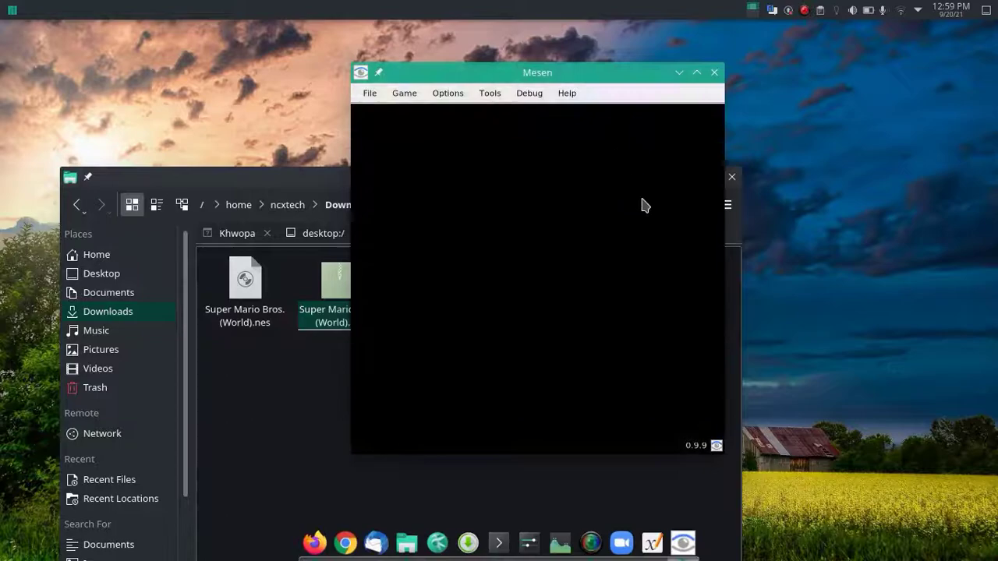
# Load Super Mario Bros. (World).nes via File > Open and maximize the Mesen window
pyautogui.click(370, 94)
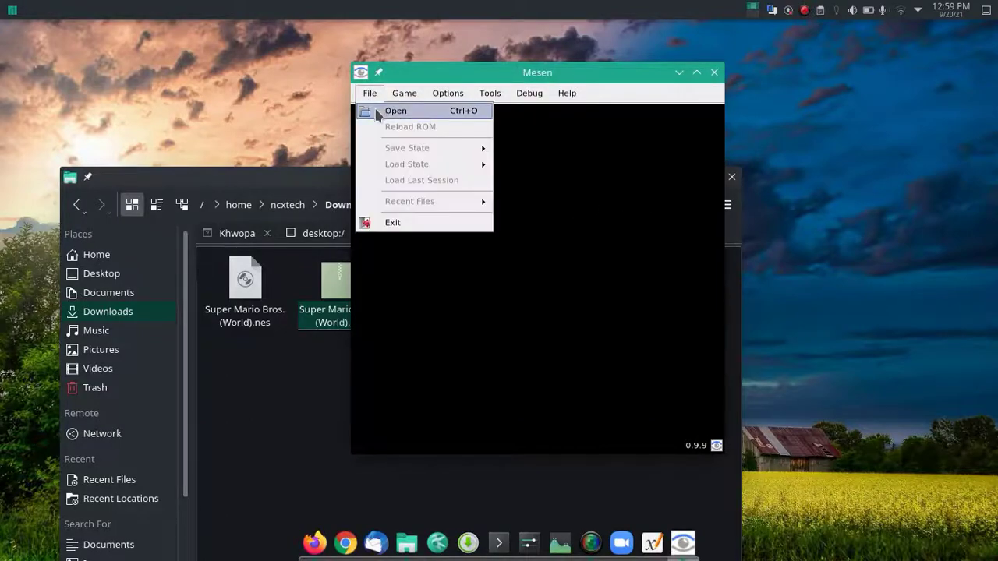
pyautogui.click(396, 109)
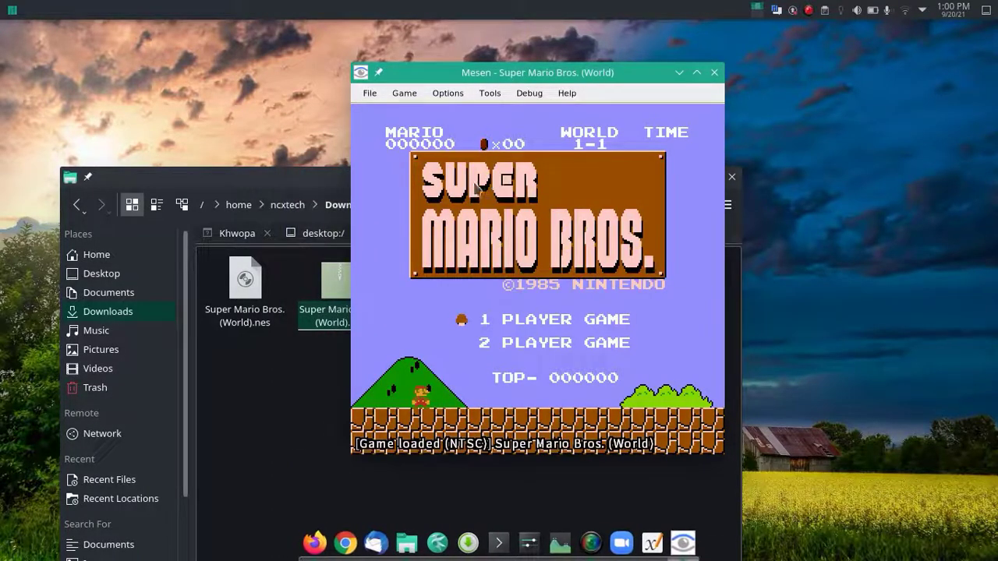
pyautogui.moveTo(580, 64)
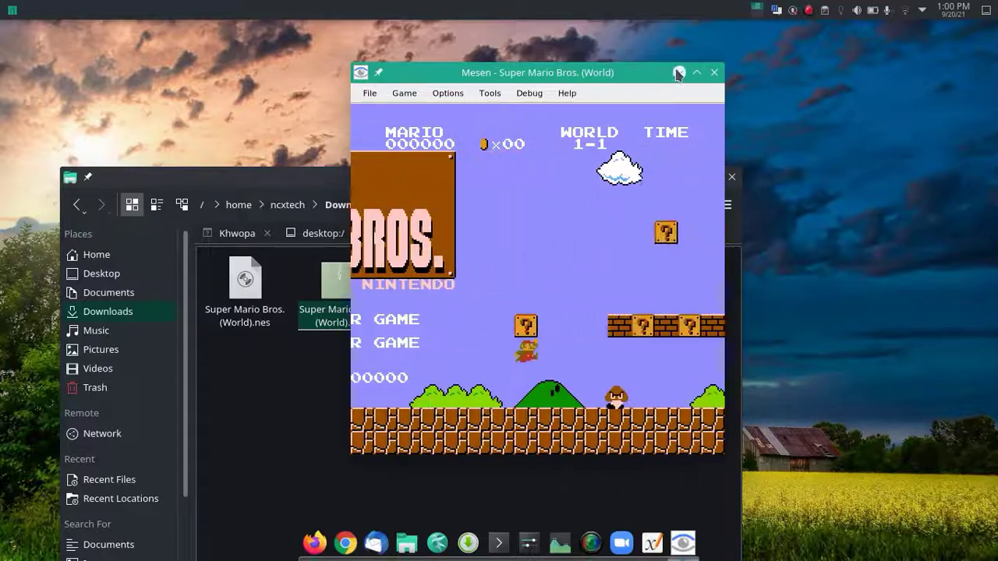
pyautogui.click(696, 72)
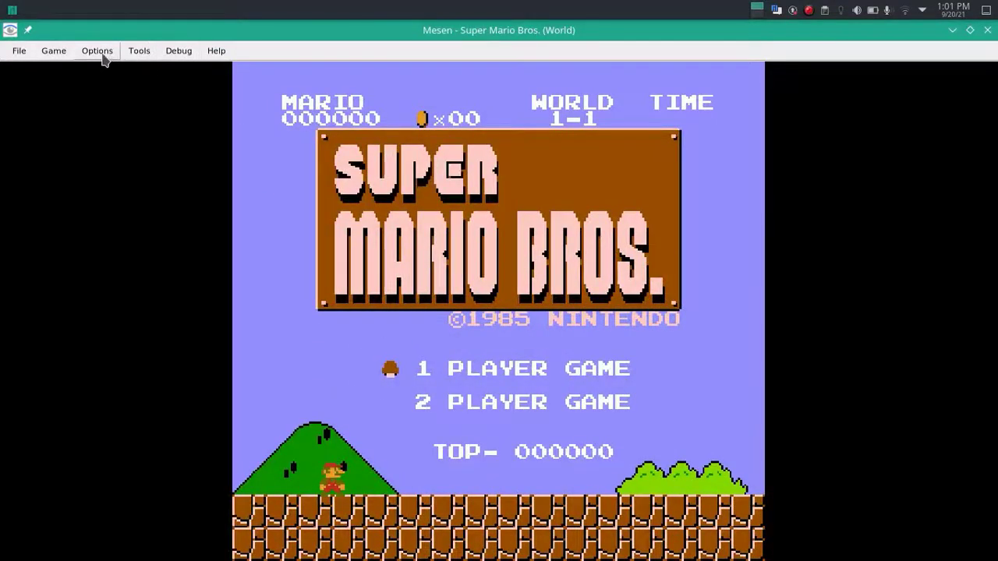
# Review Player 1's Key Set #1 bindings in Options > Input and accept them with OK
pyautogui.click(97, 50)
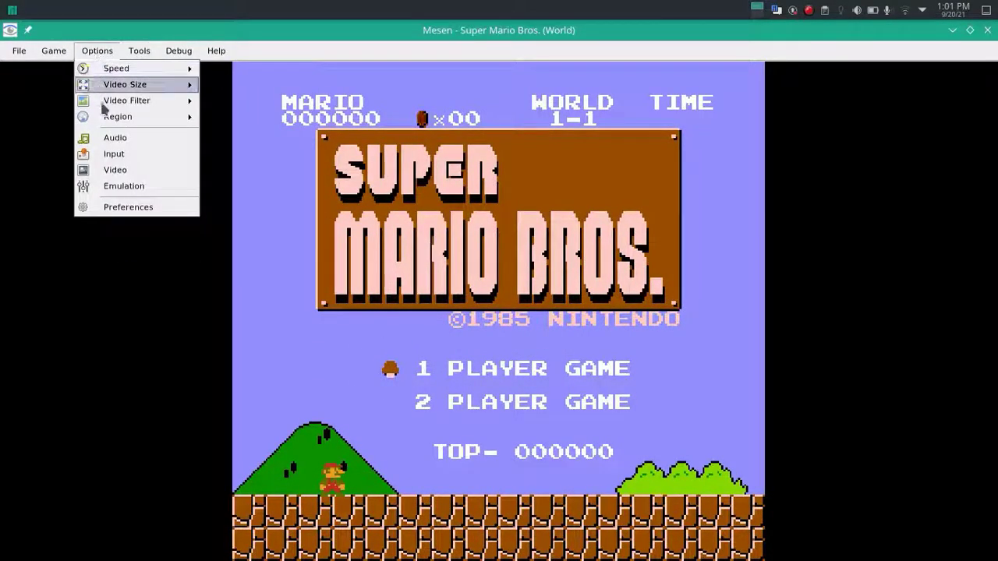
pyautogui.moveTo(114, 154)
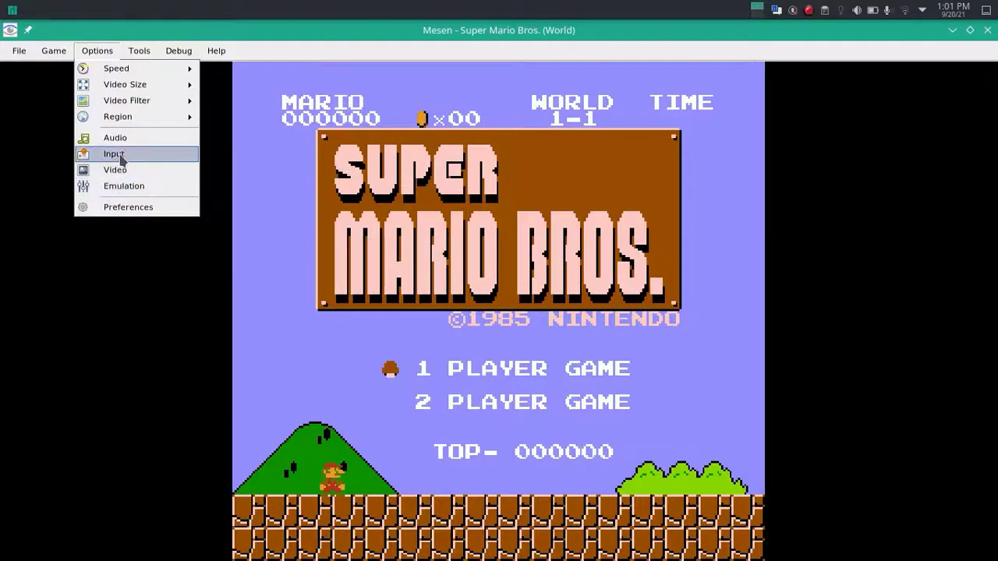
pyautogui.click(114, 154)
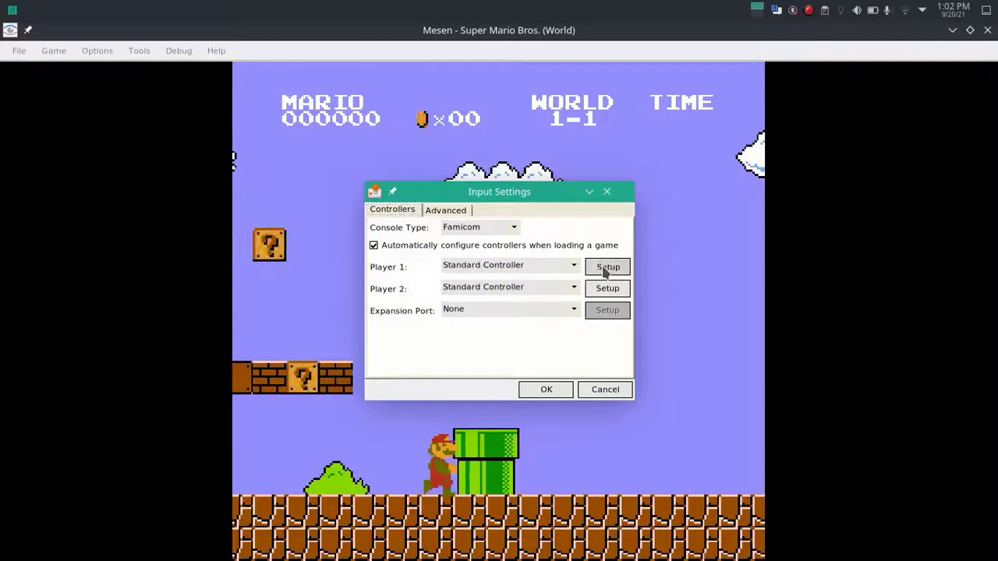
pyautogui.click(607, 267)
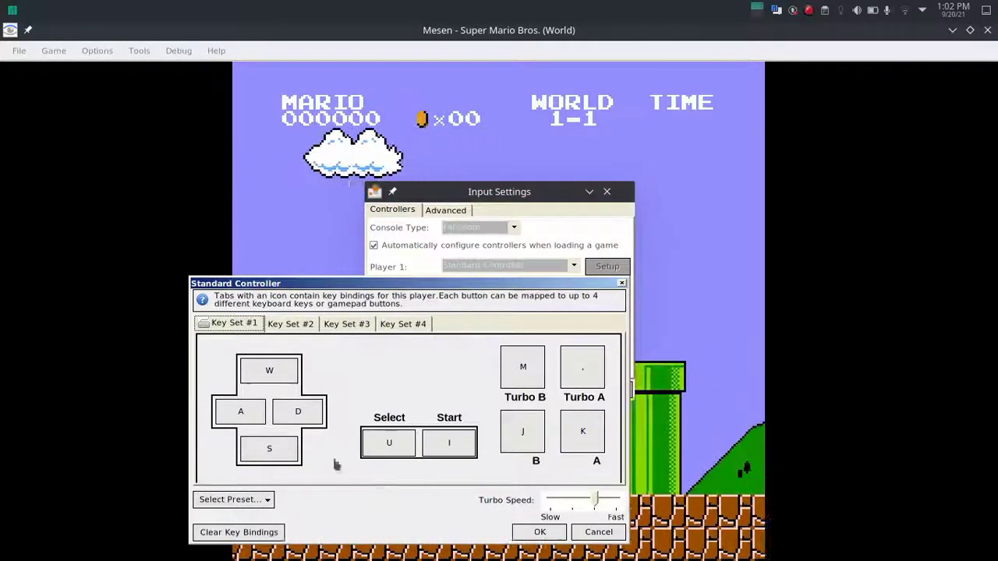
pyautogui.click(388, 443)
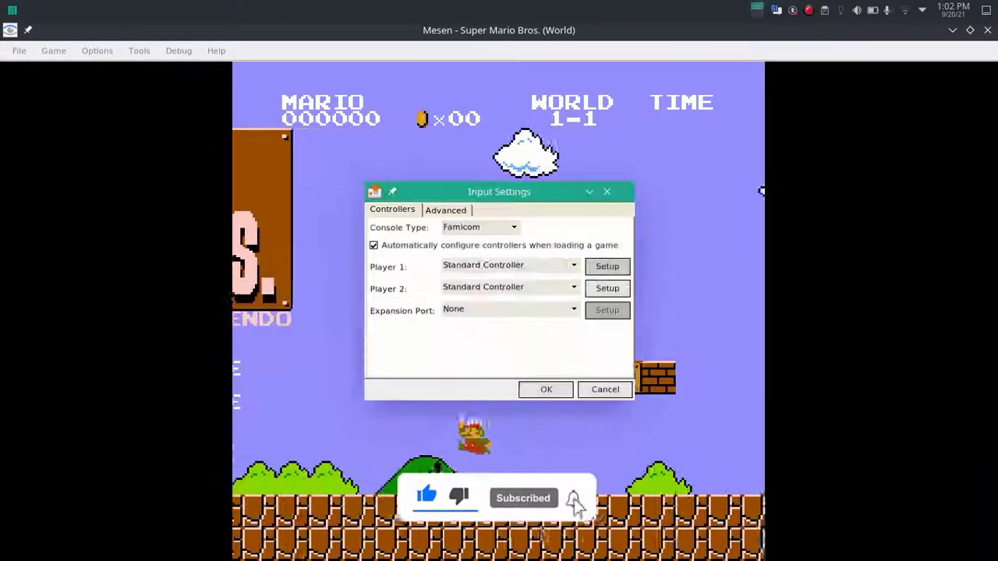
# Close Mesen's Input Settings, install higan from Ubuntu Software and show the applications grid
pyautogui.click(546, 390)
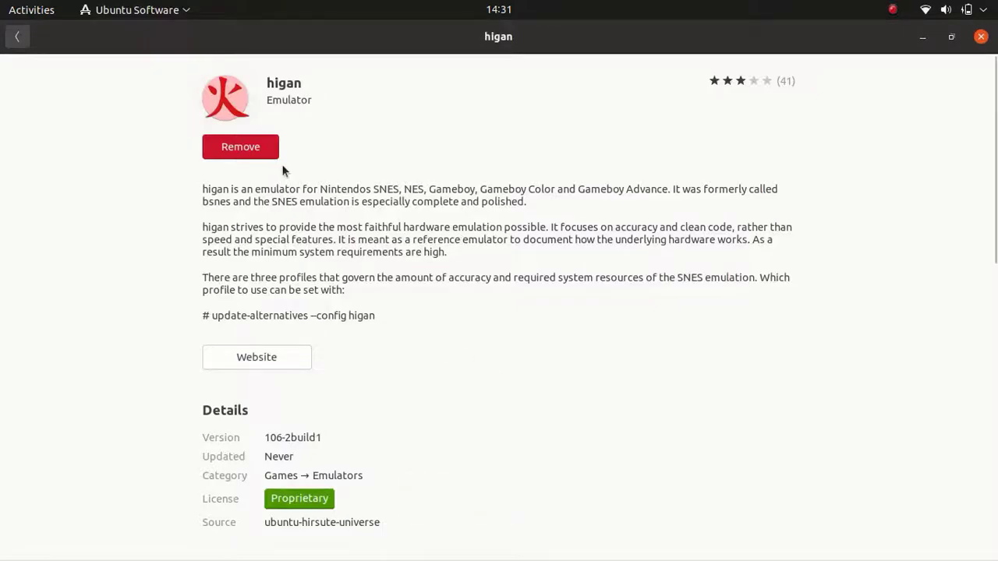
pyautogui.click(17, 38)
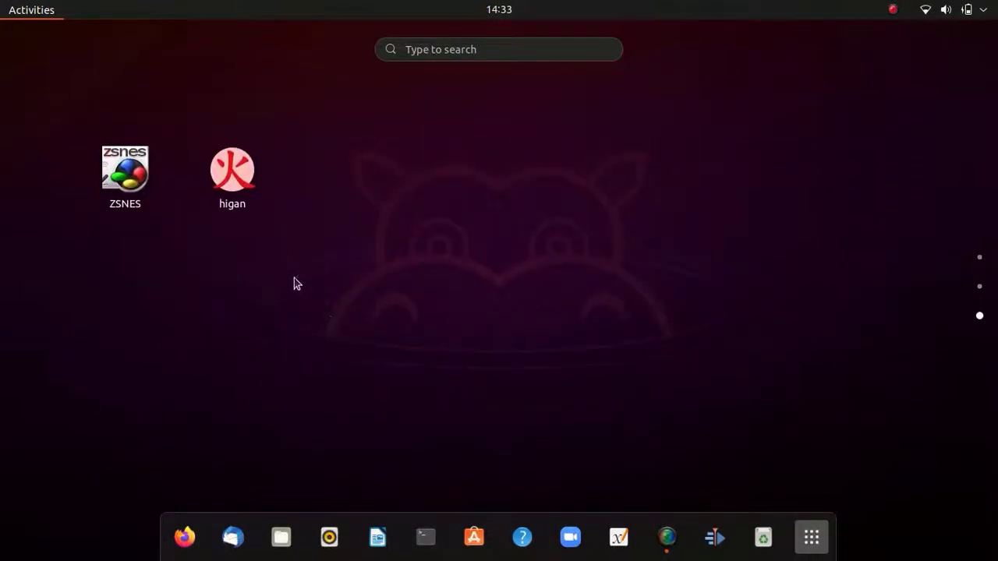
# Launch higan and load Super Mario Bros. (World).nes from Library > Load ROM File
pyautogui.doubleClick(230, 169)
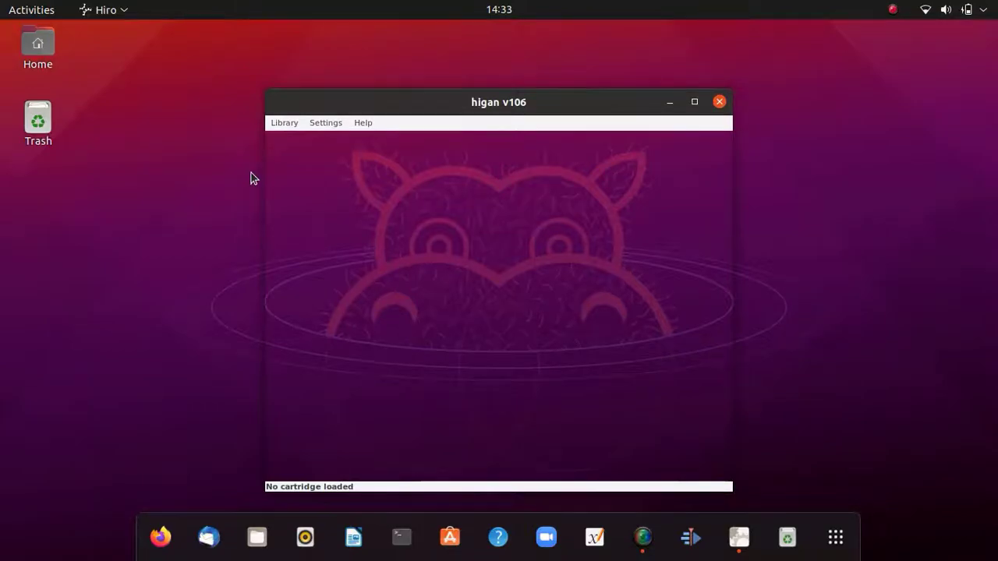
pyautogui.click(284, 122)
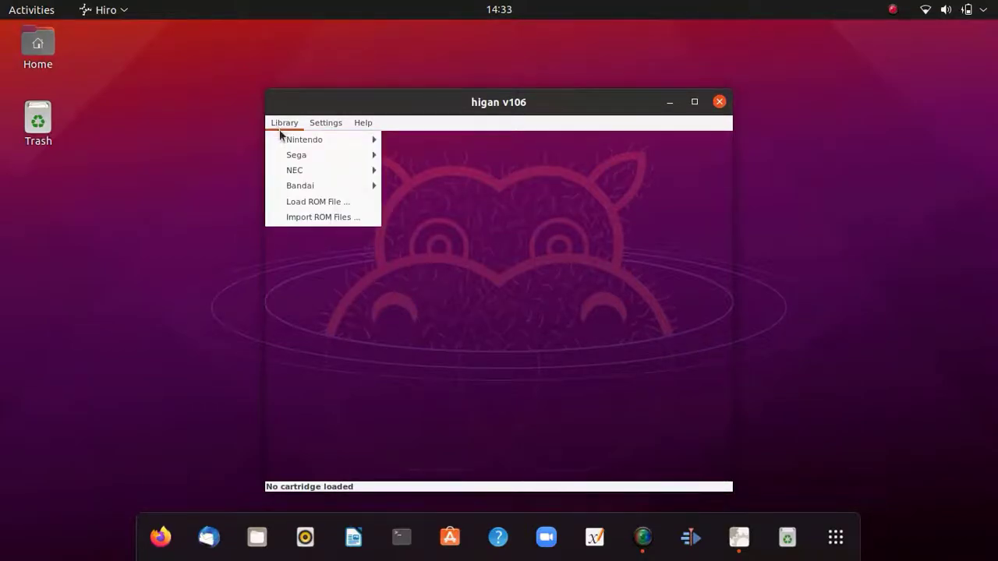
pyautogui.click(299, 215)
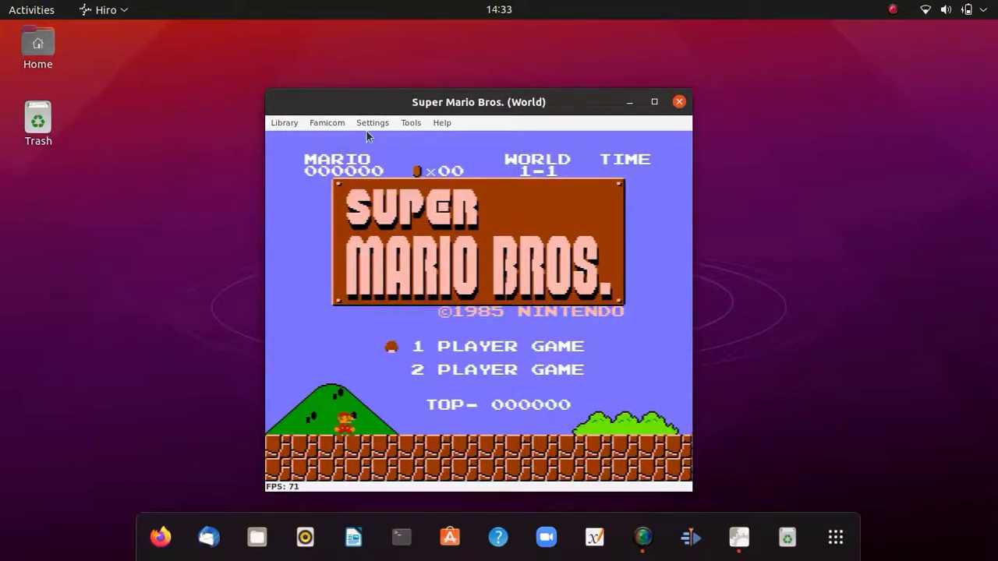
# Show higan's Input settings for Controller Port 1 and select the Up and Down mapping rows
pyautogui.click(372, 122)
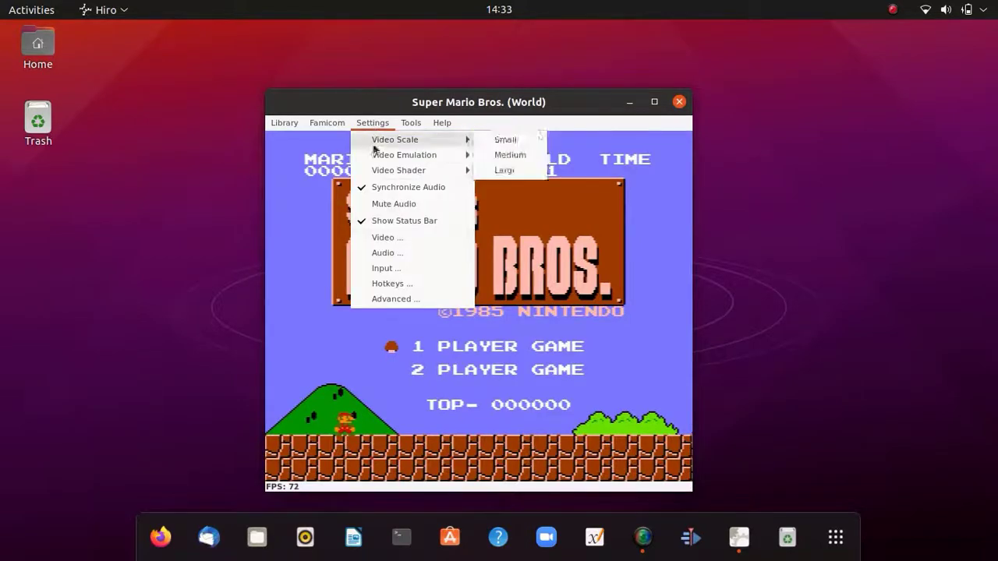
pyautogui.click(386, 268)
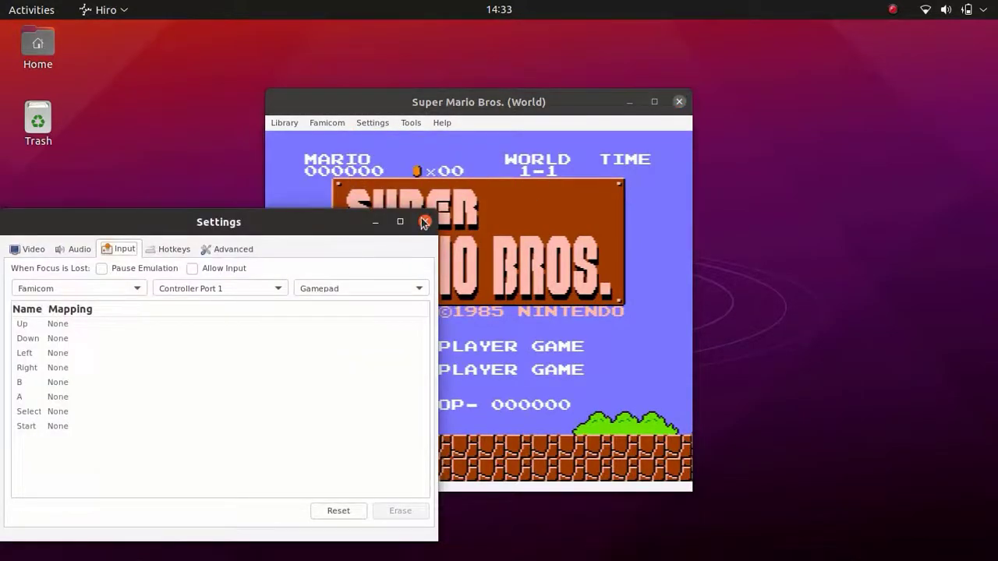
pyautogui.moveTo(218, 222); pyautogui.dragTo(373, 117)
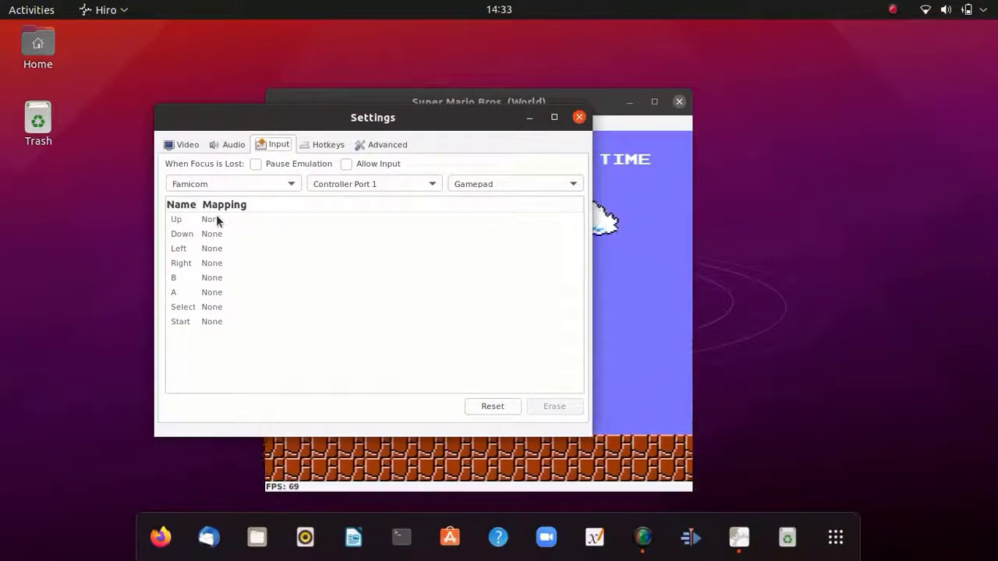
pyautogui.click(219, 218)
pyautogui.write('w')
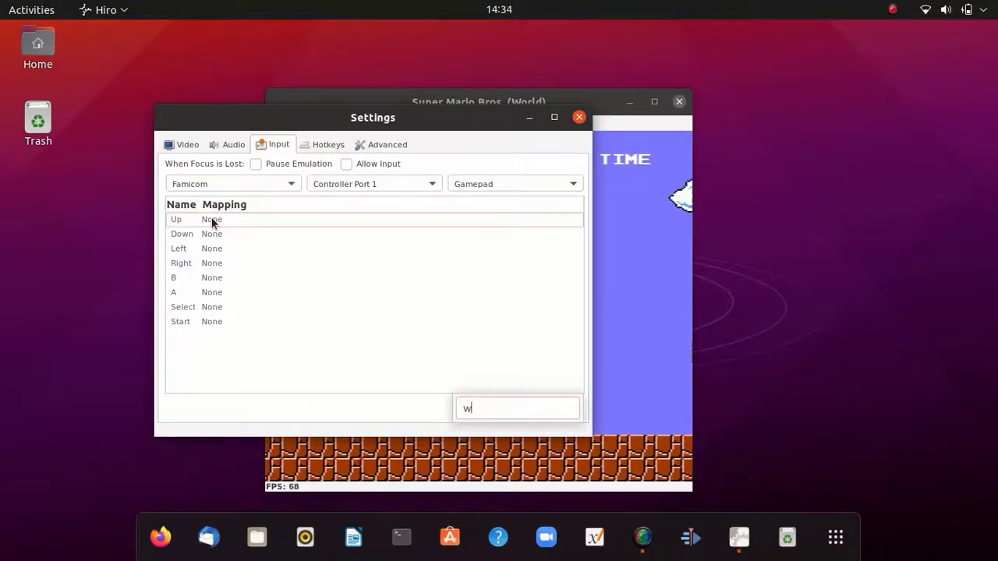
pyautogui.click(181, 234)
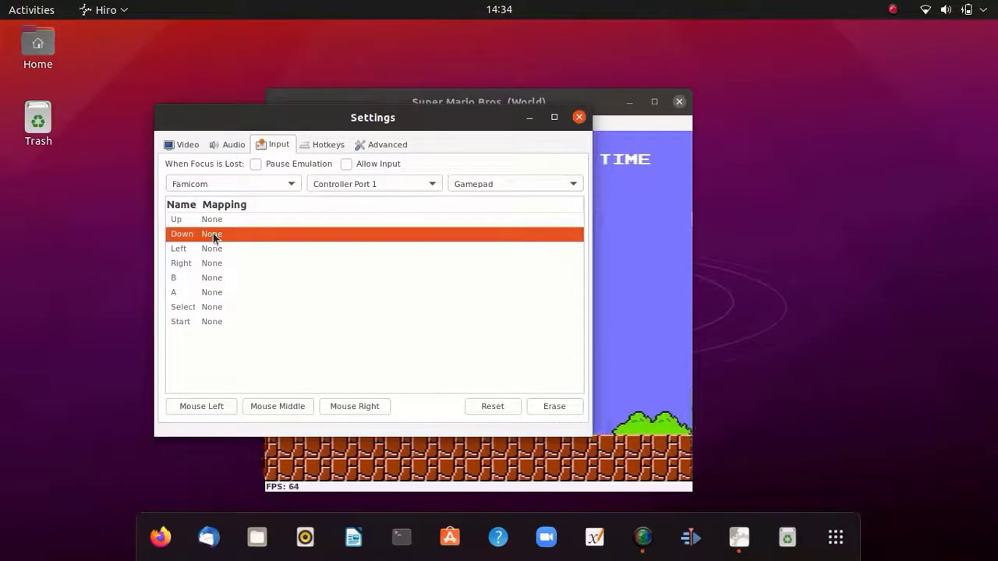